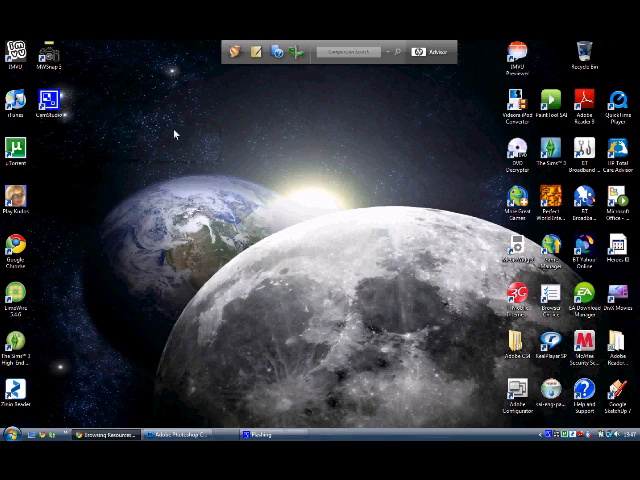
{"action": "mouse_move", "coordinate": [224, 70]}
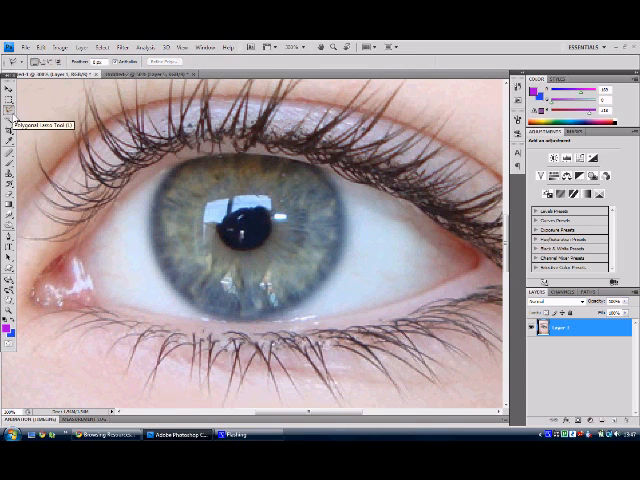
{"action": "mouse_move", "coordinate": [298, 336]}
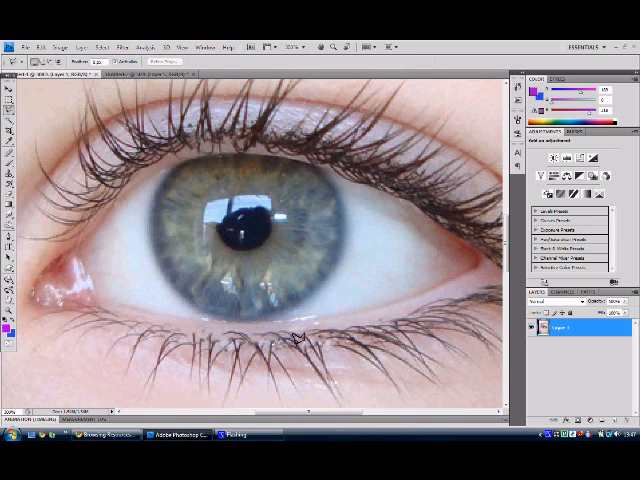
{"action": "mouse_move", "coordinate": [248, 262]}
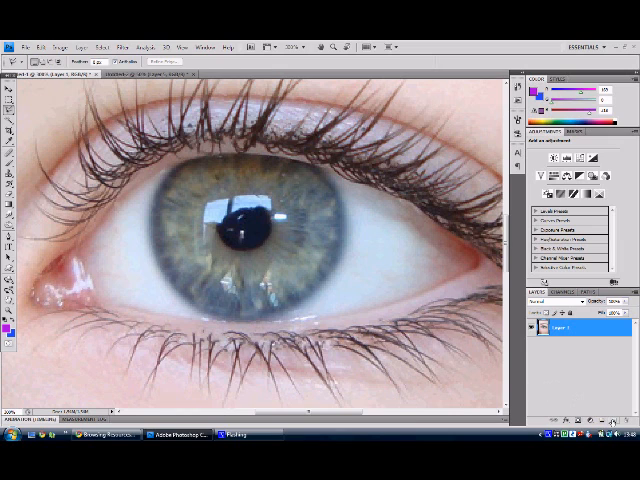
{"action": "mouse_move", "coordinate": [332, 360]}
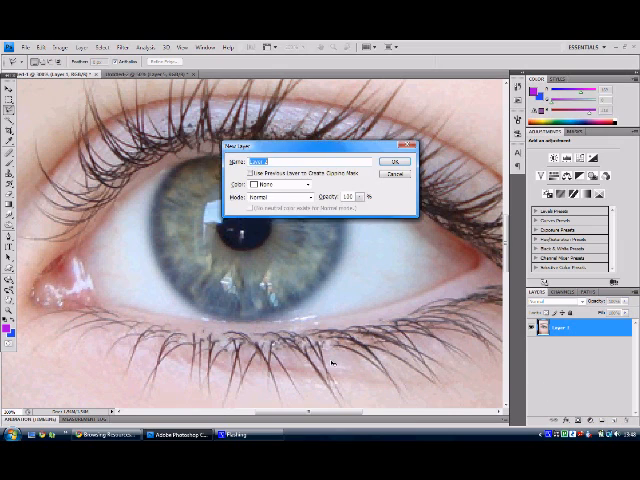
Confirm the New Layer dialog to create an empty layer above the eye photo.
{"action": "left_click", "coordinate": [396, 160]}
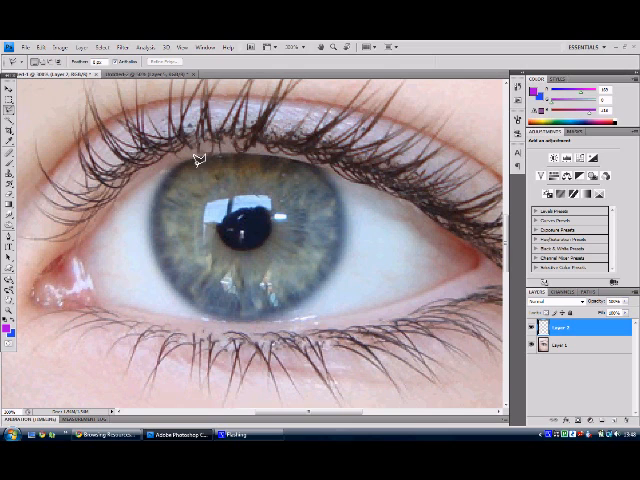
{"action": "mouse_move", "coordinate": [162, 198]}
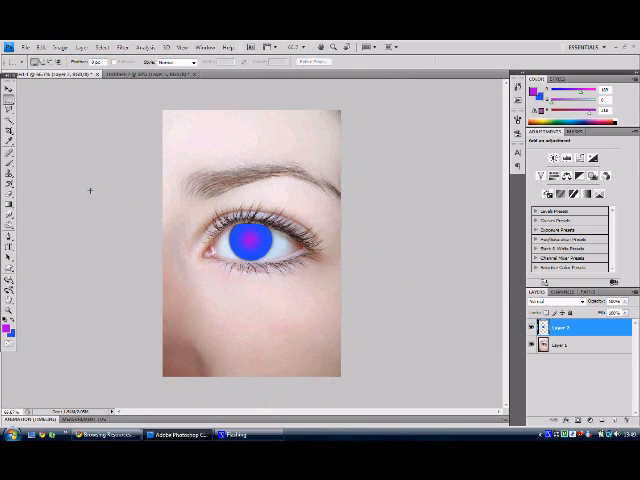
{"action": "mouse_move", "coordinate": [446, 264]}
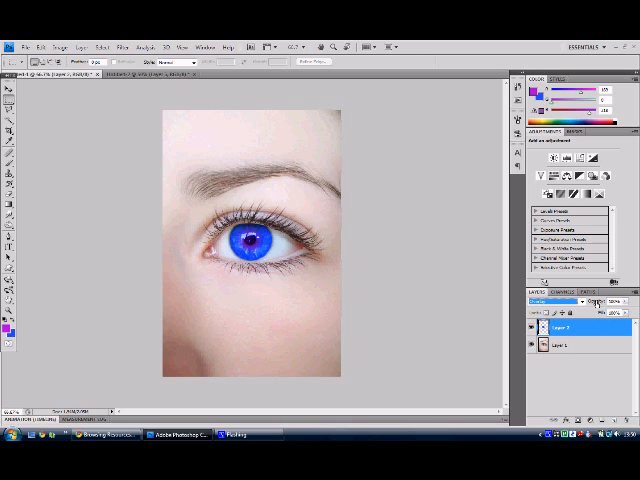
Change the gradient layer's blend mode so the iris turns blue while keeping detail.
{"action": "left_click", "coordinate": [548, 300]}
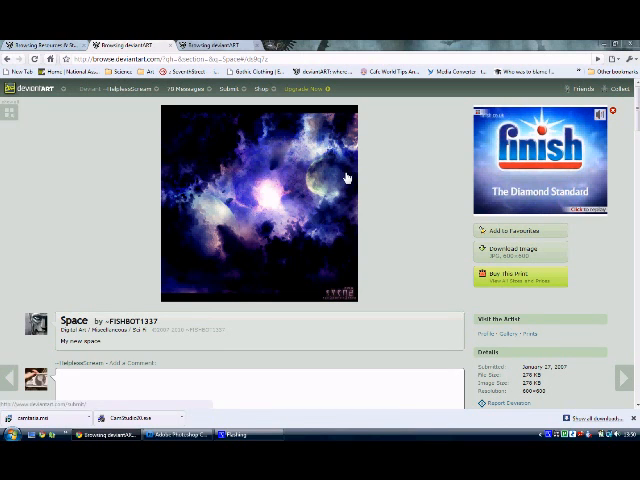
Copy the Space nebula image from the DeviantArt page.
{"action": "right_click", "coordinate": [344, 178]}
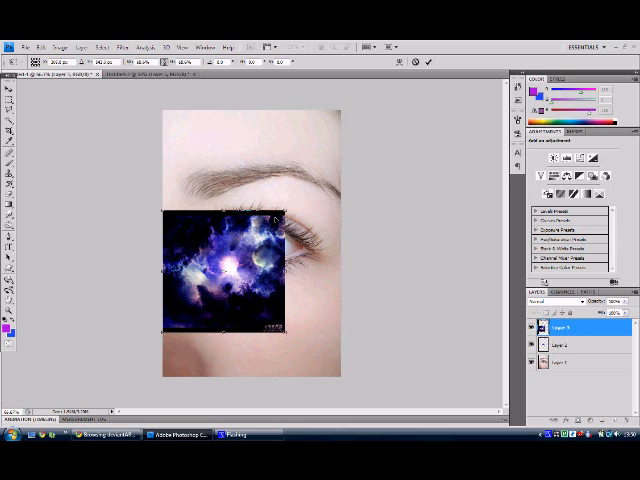
Shrink the pasted nebula texture and position it over the iris.
{"action": "left_click_drag", "start_coordinate": [230, 264], "coordinate": [204, 304]}
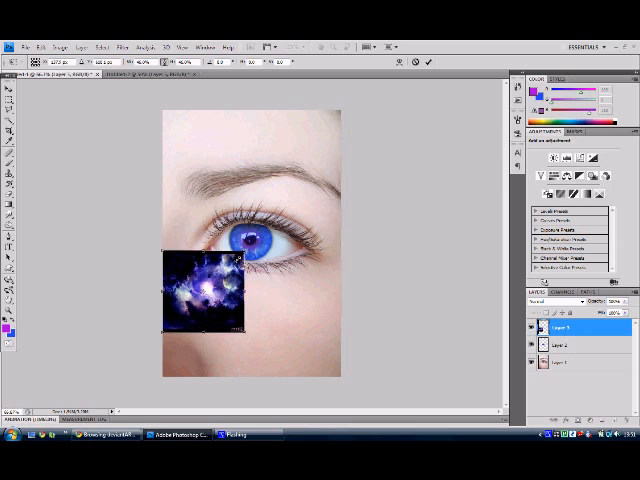
{"action": "left_click_drag", "start_coordinate": [204, 290], "coordinate": [250, 236]}
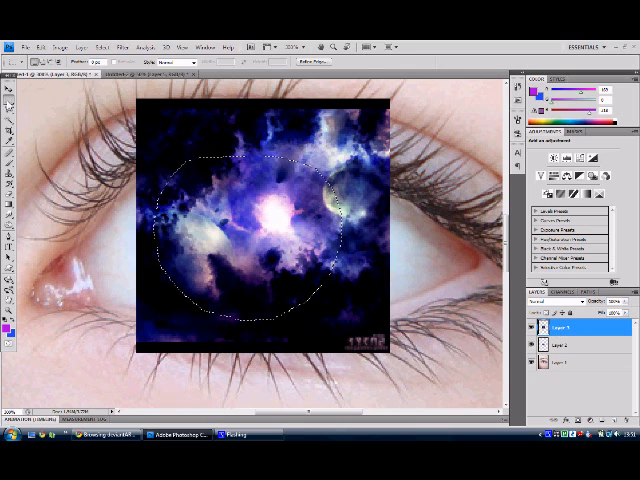
Select a circle matching the iris with the Elliptical Marquee and bring up its actions.
{"action": "left_click", "coordinate": [12, 88]}
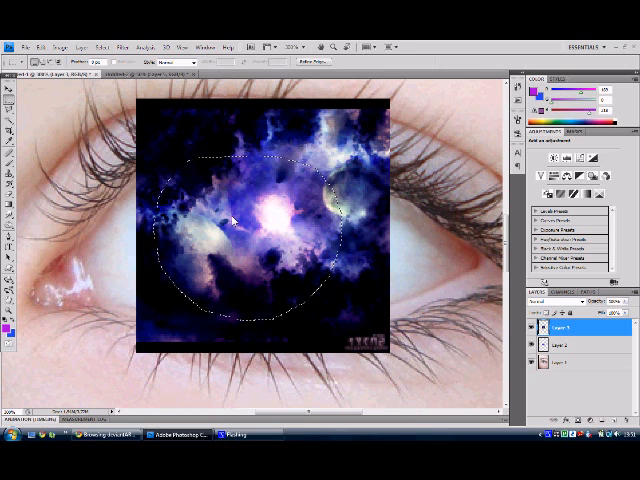
{"action": "right_click", "coordinate": [240, 220]}
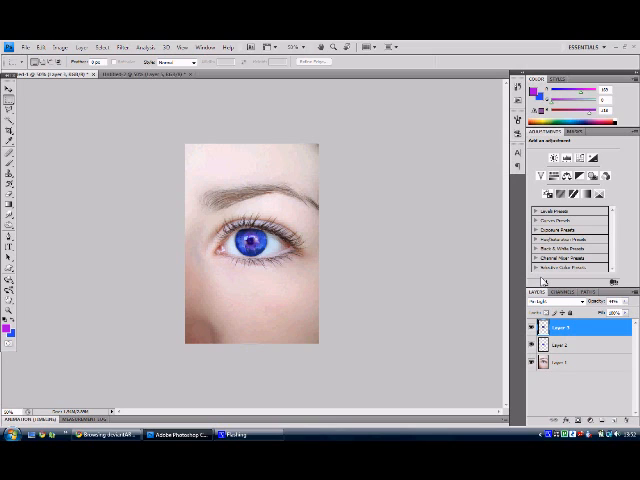
Add a Hue/Saturation adjustment layer with Colorize enabled to tint the photo purple.
{"action": "left_click", "coordinate": [570, 364]}
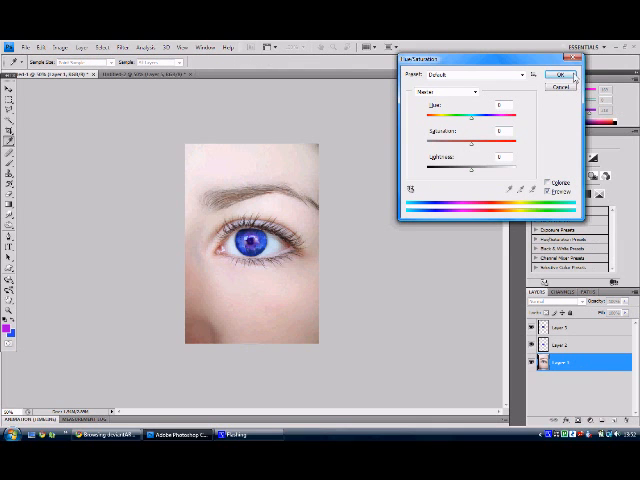
{"action": "left_click", "coordinate": [560, 72]}
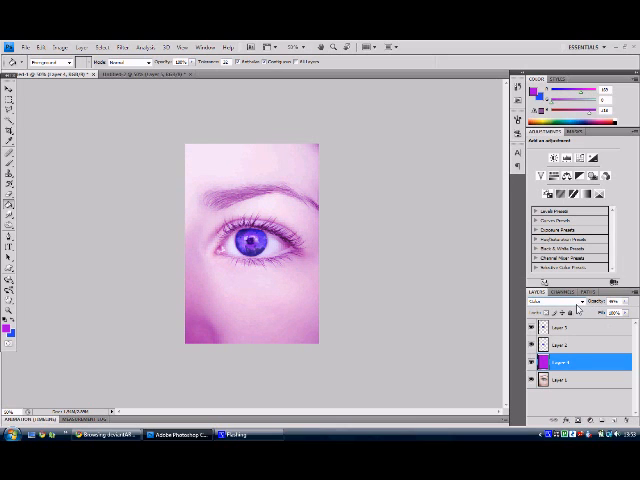
{"action": "mouse_move", "coordinate": [572, 308]}
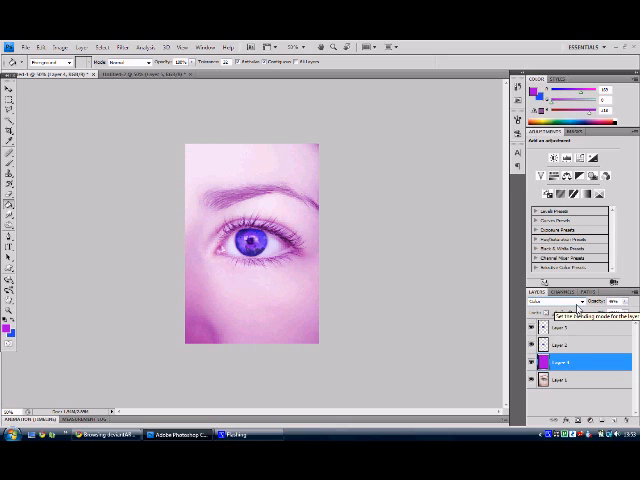